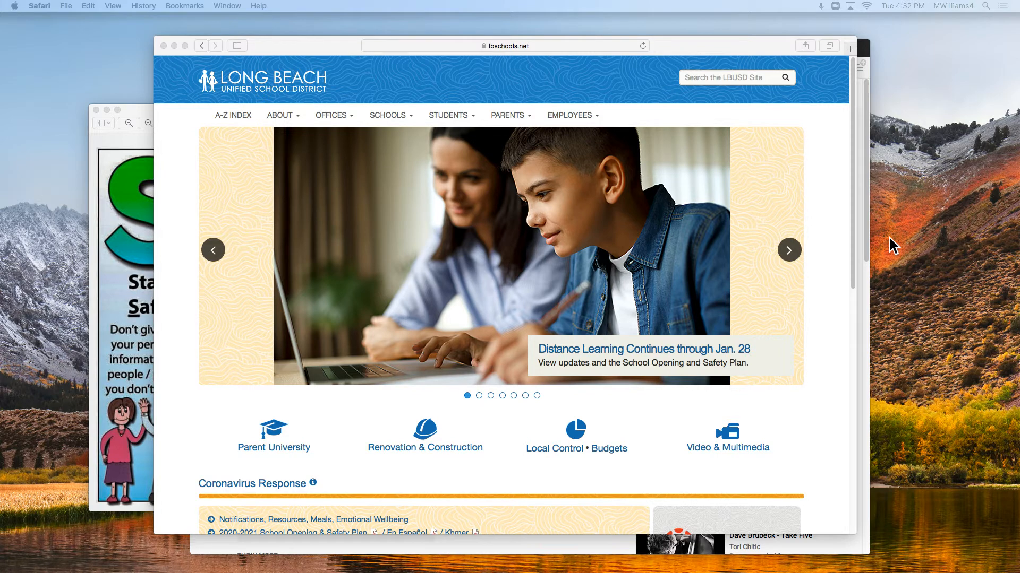
{"action": "mouse_move", "coordinate": [751, 254]}
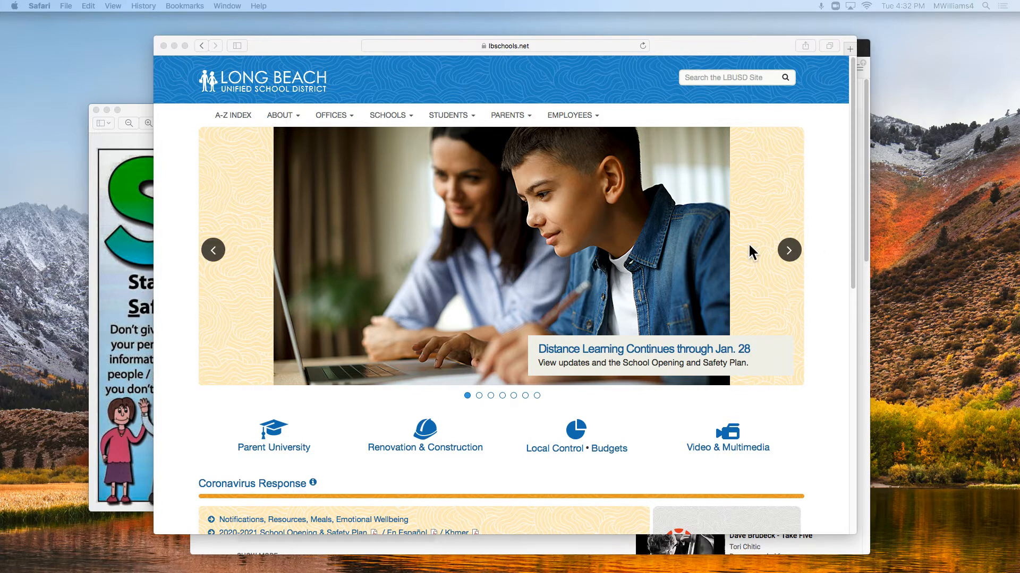
Choose Canvas from the STUDENTS resources menu on the LBUSD site
{"action": "left_click", "coordinate": [449, 115]}
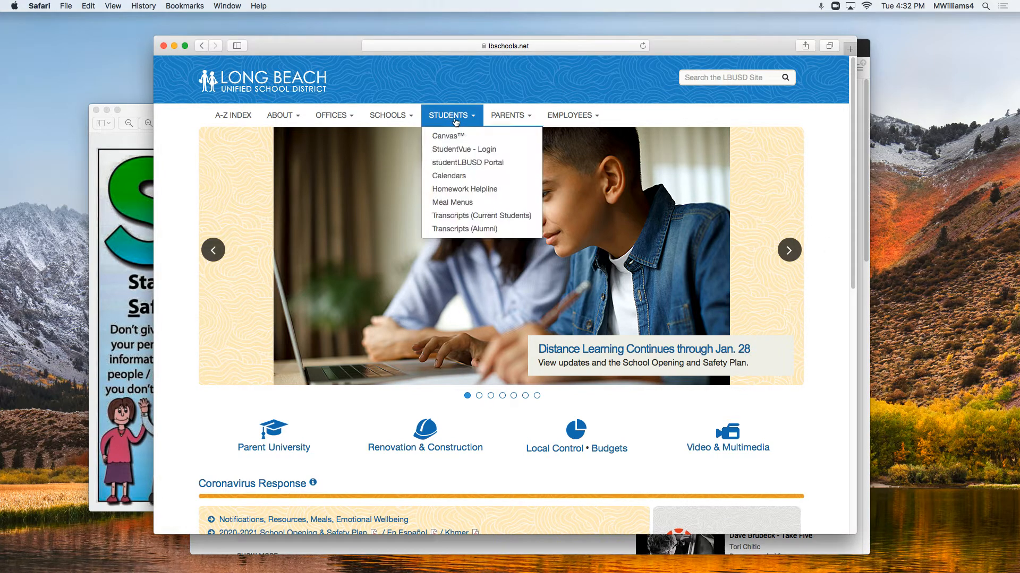
{"action": "left_click", "coordinate": [447, 136]}
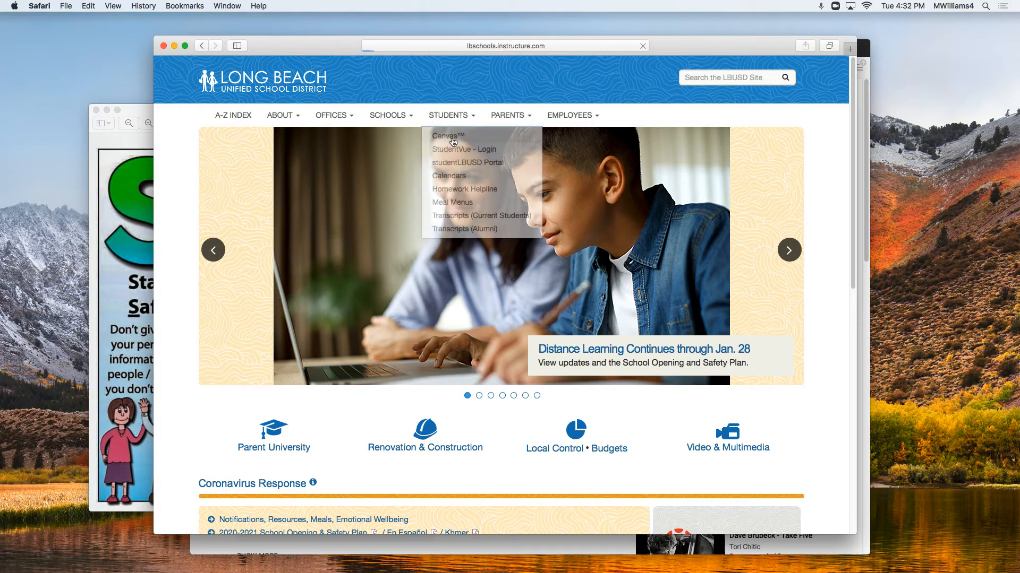
Open the Grade 2 course from the Dashboard and launch its class Zoom meeting
{"action": "left_click", "coordinate": [447, 136]}
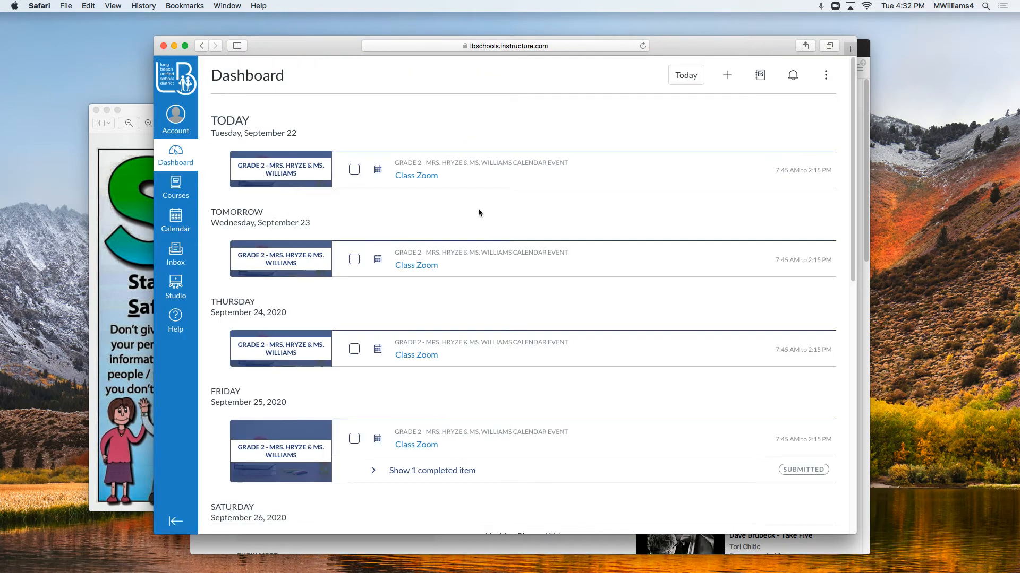
{"action": "mouse_move", "coordinate": [416, 175]}
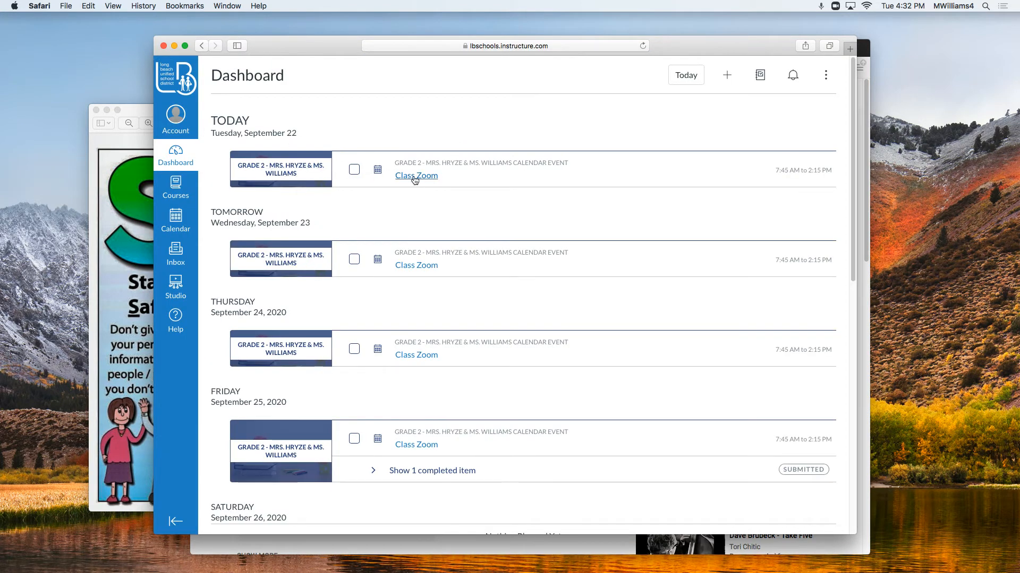
{"action": "mouse_move", "coordinate": [348, 166]}
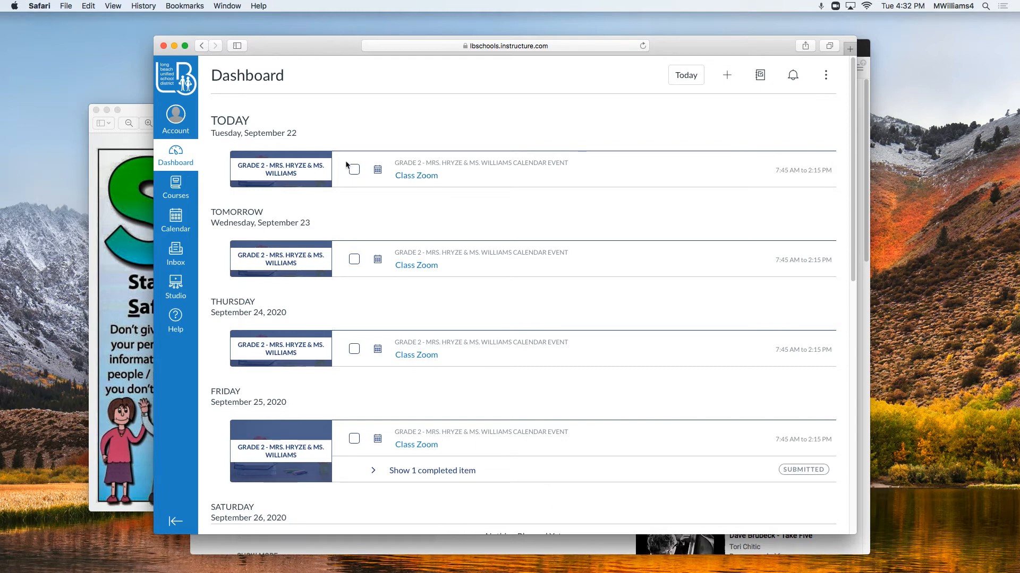
{"action": "left_click", "coordinate": [280, 169]}
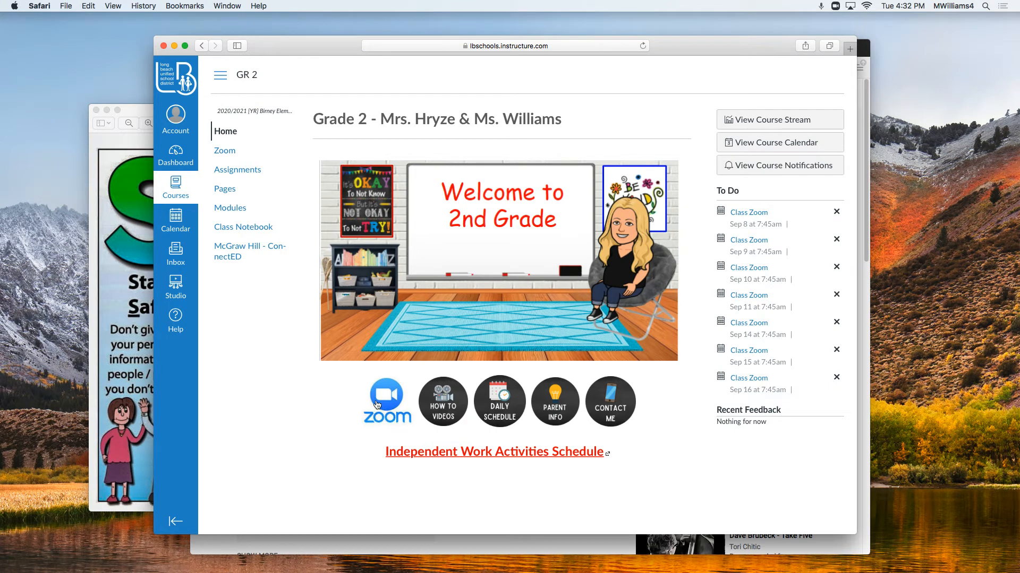
{"action": "left_click", "coordinate": [385, 398]}
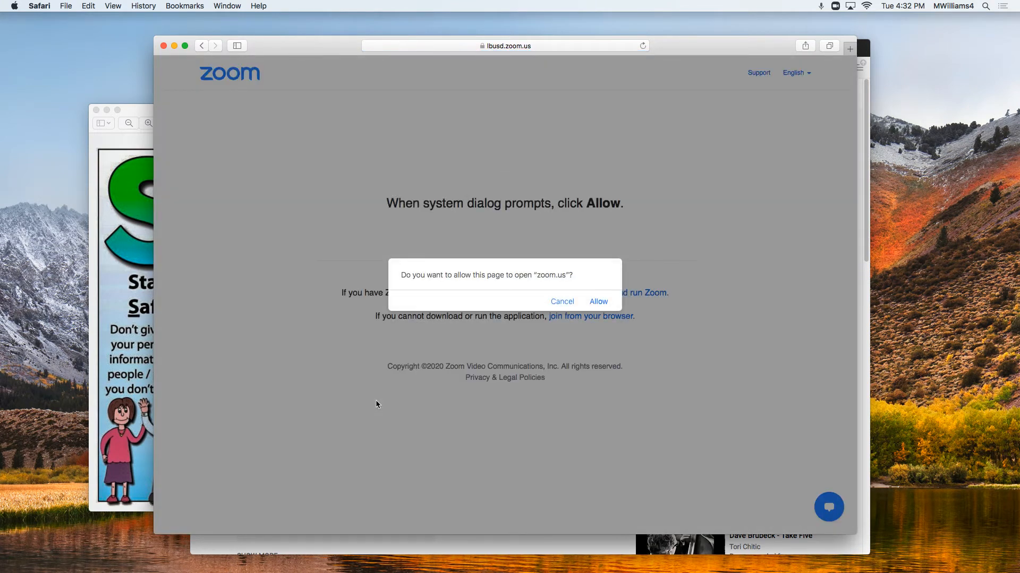